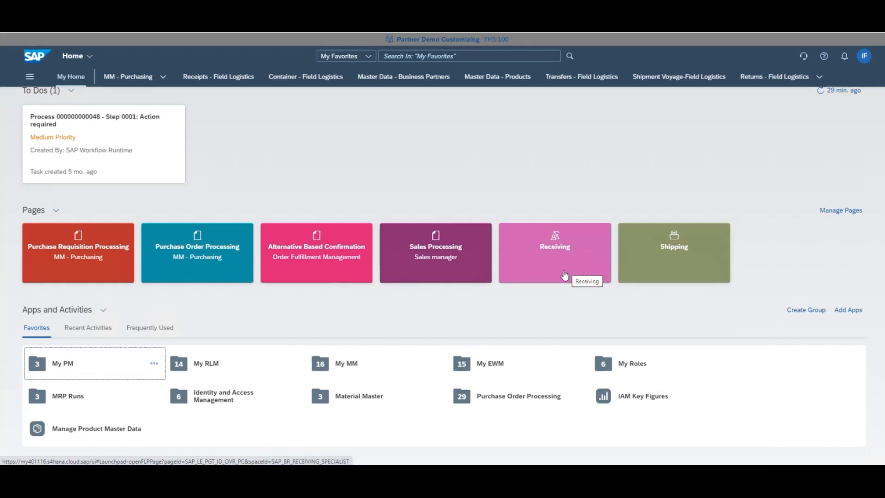
pyautogui.moveTo(784, 274)
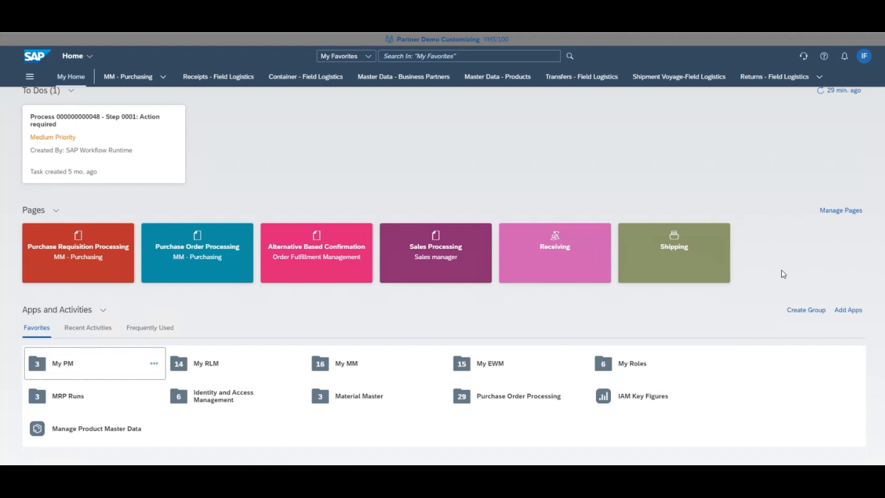
pyautogui.moveTo(762, 262)
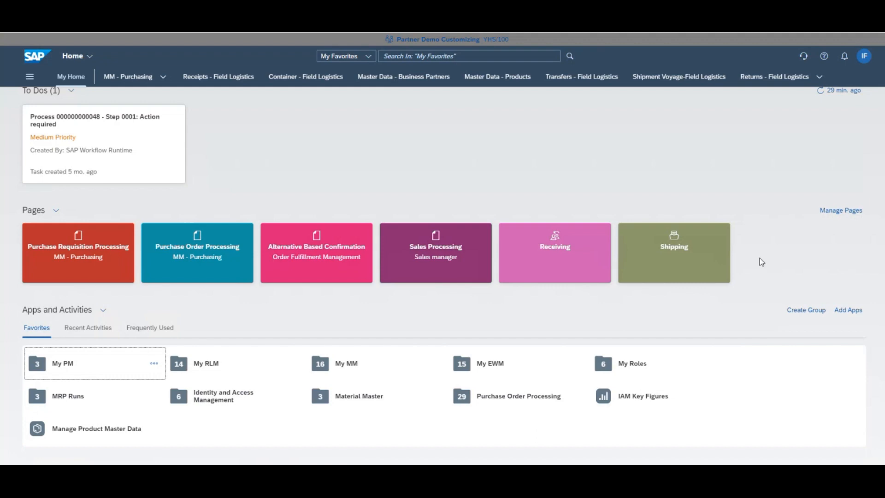
pyautogui.moveTo(133, 333)
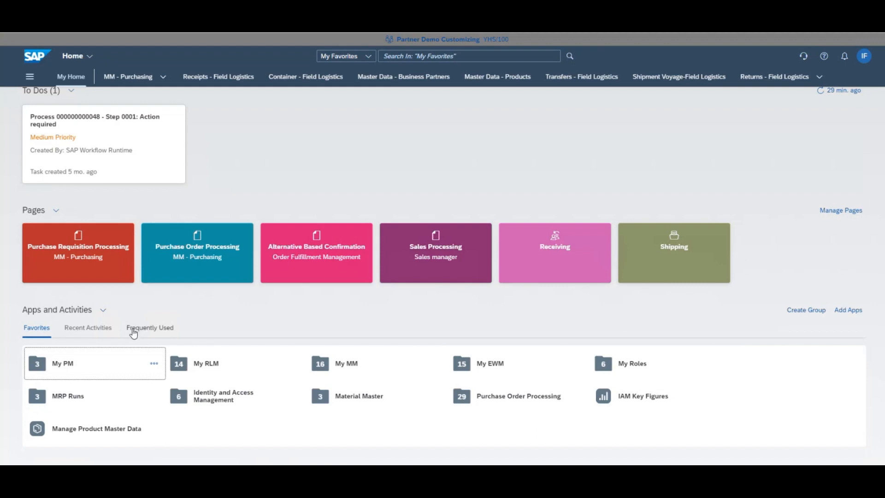
pyautogui.moveTo(191, 373)
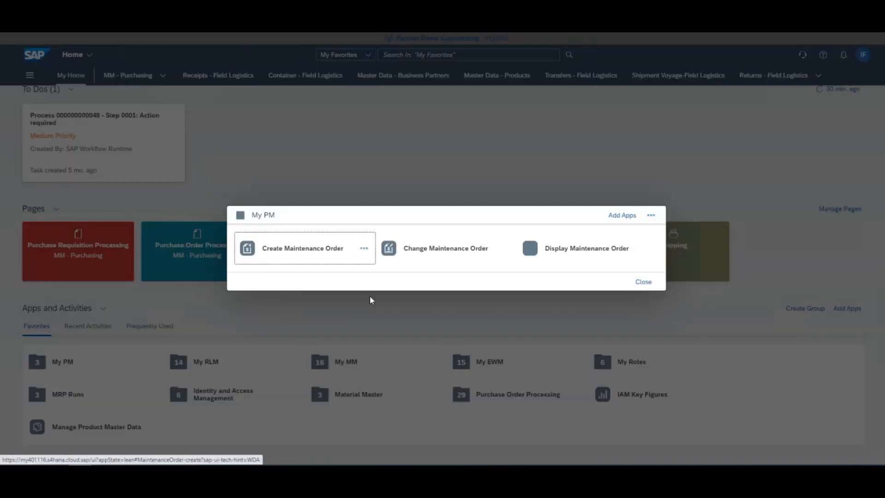
# Create a Proactive Maintenance order for technical object FORP-TO with planning plant 1120.
pyautogui.click(302, 248)
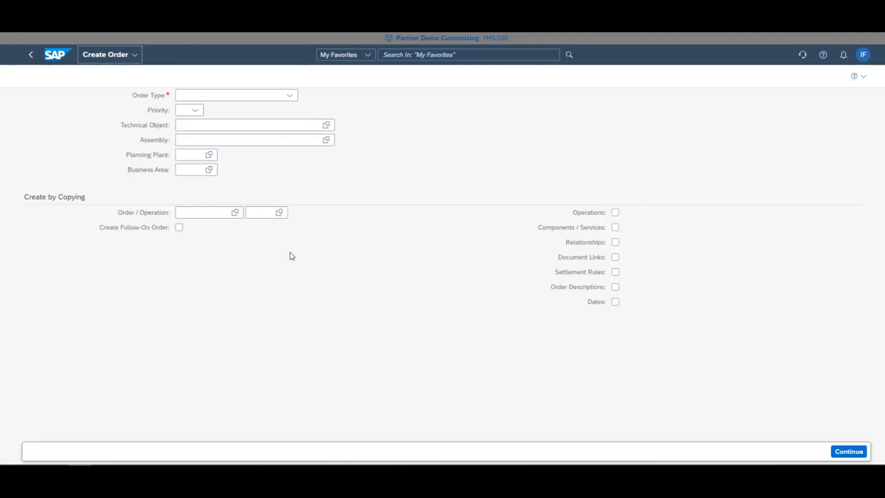
pyautogui.click(289, 95)
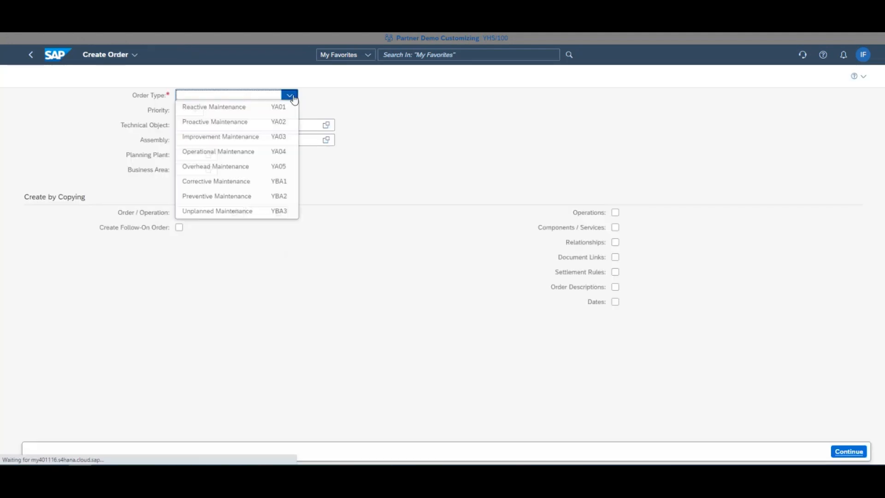
pyautogui.click(214, 122)
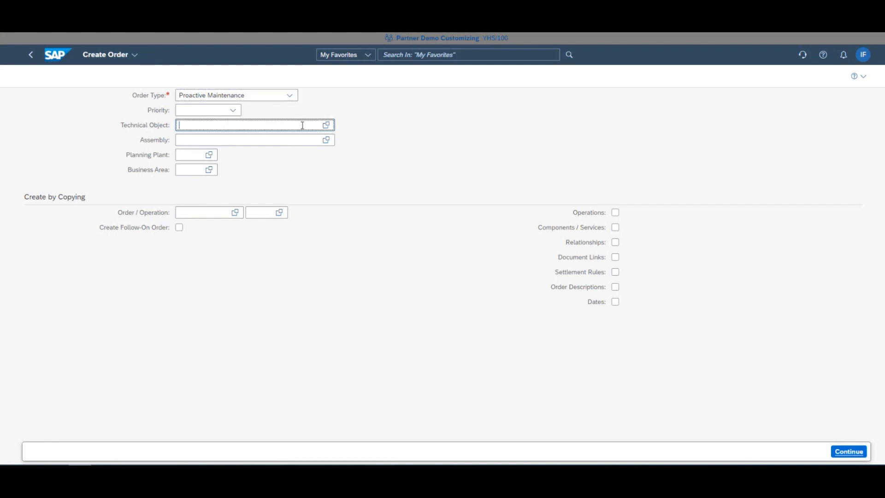
pyautogui.click(209, 155)
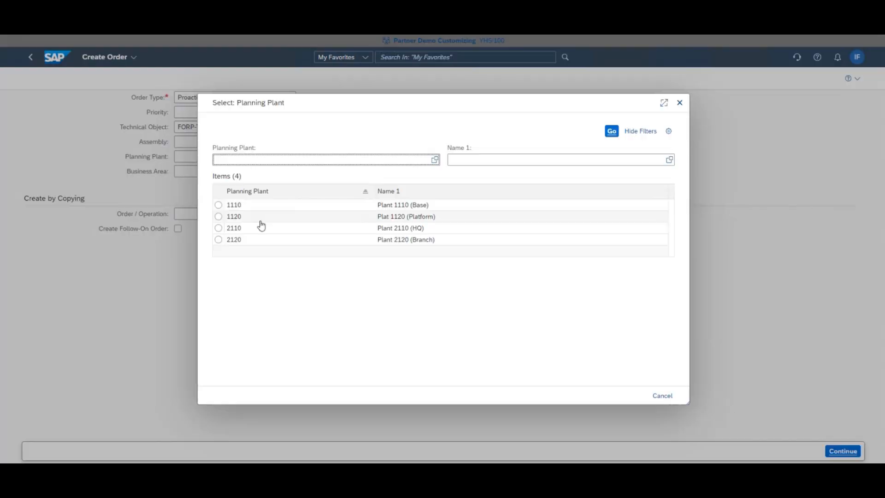
pyautogui.click(234, 216)
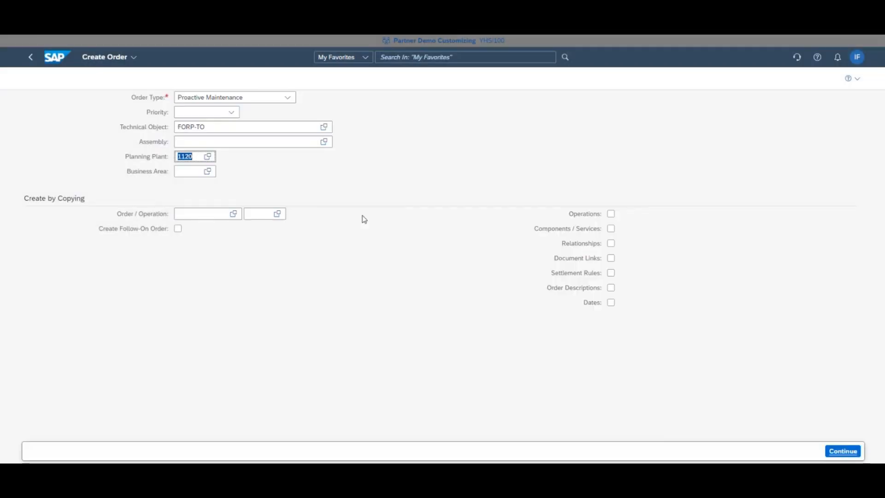
# Continue to the order details and set purchasing organization 1110 for material FLOG-NLAG.
pyautogui.click(842, 451)
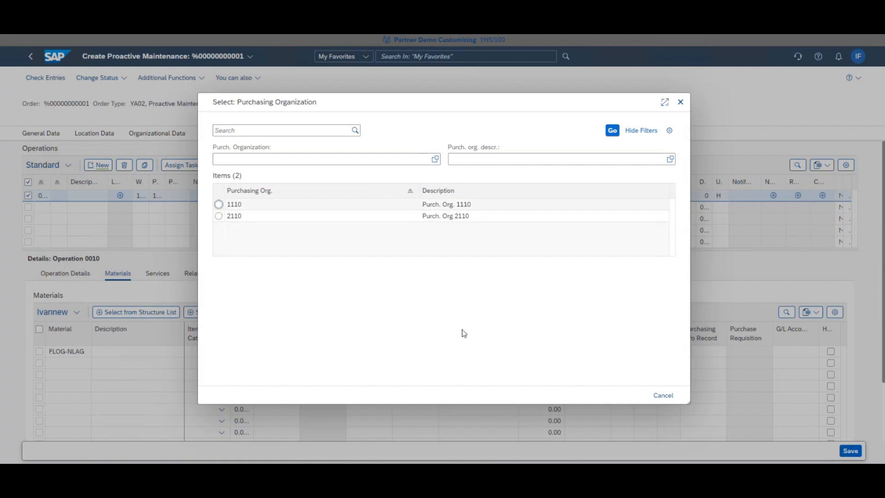
pyautogui.click(219, 203)
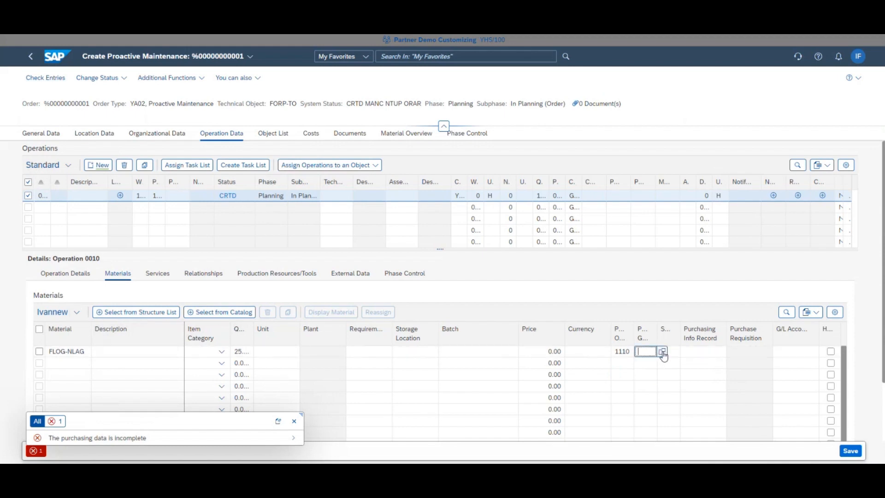
# Submit maintenance order 4000121 for approval through Change Status and confirm.
pyautogui.click(139, 77)
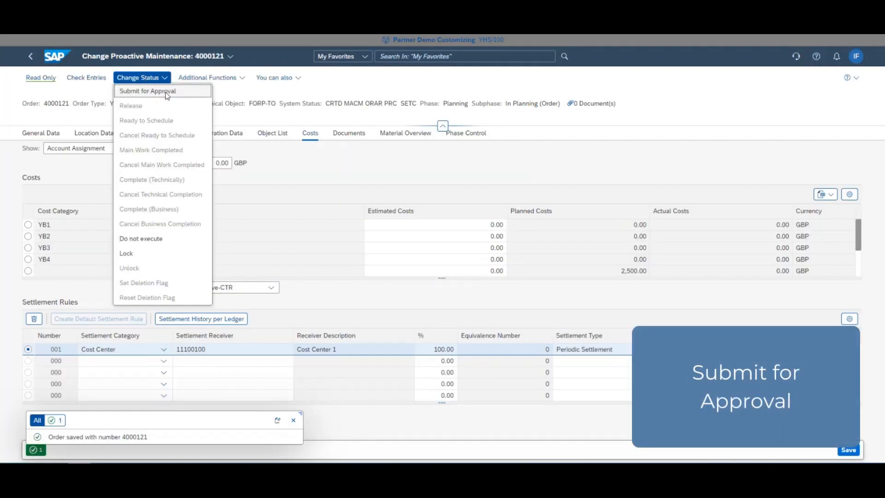
pyautogui.click(147, 91)
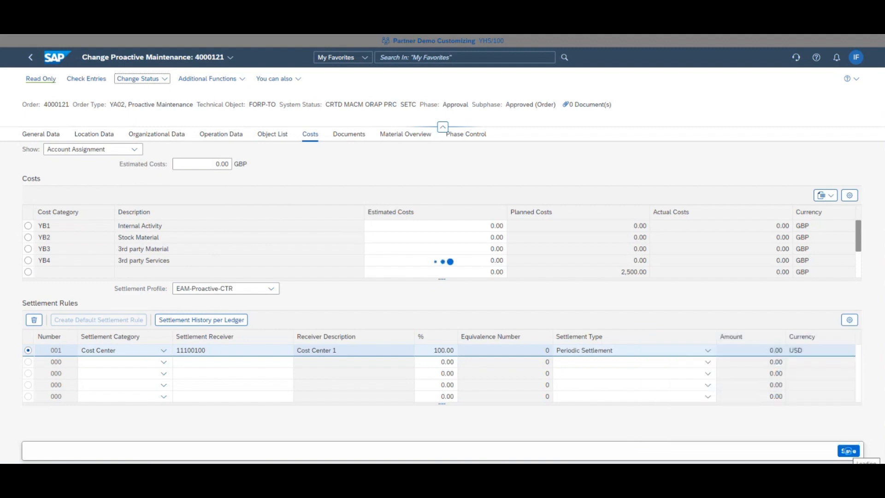
pyautogui.click(849, 450)
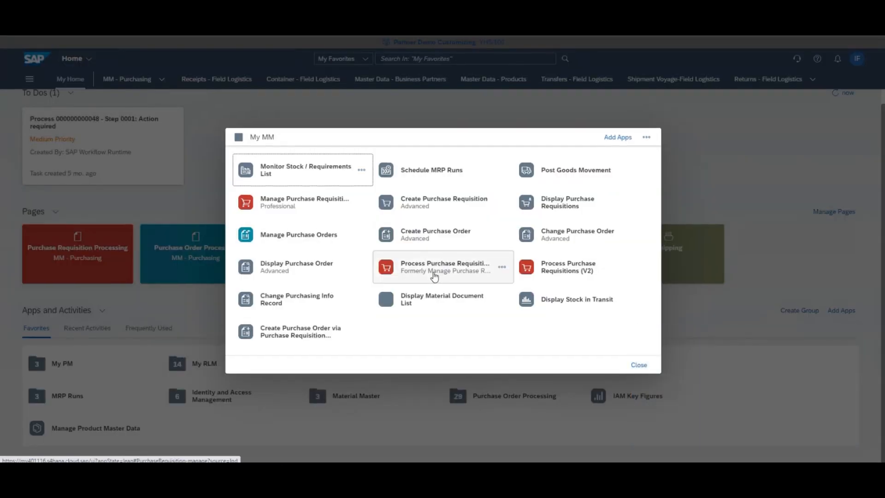
# Select requisition 10000091/10 in Process Purchase Requisitions and choose source of supply FLOG-SUPP.
pyautogui.click(445, 267)
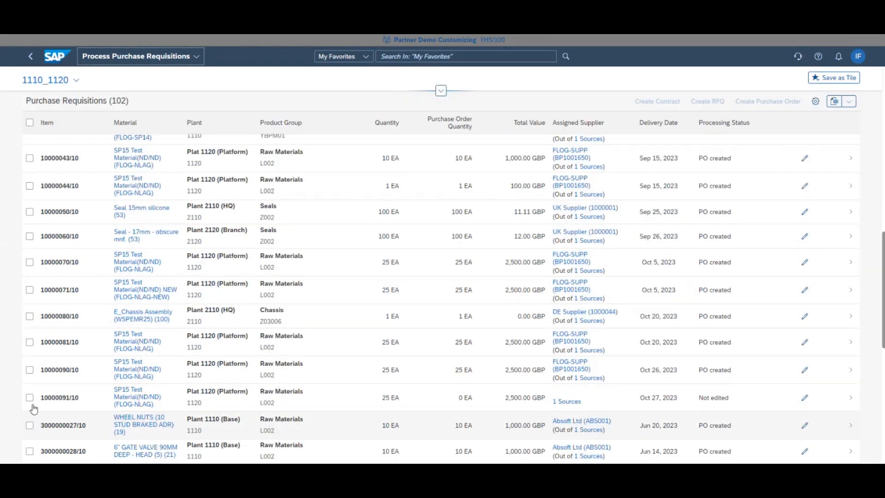
pyautogui.click(30, 397)
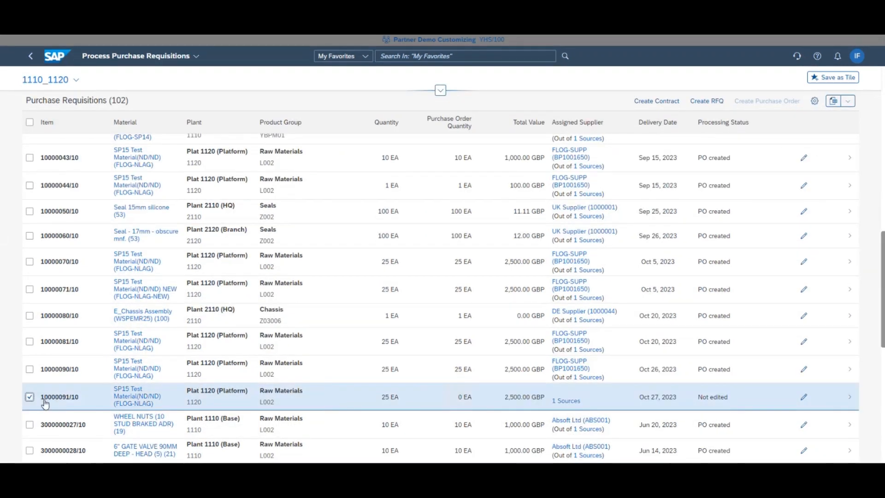
pyautogui.moveTo(90, 397)
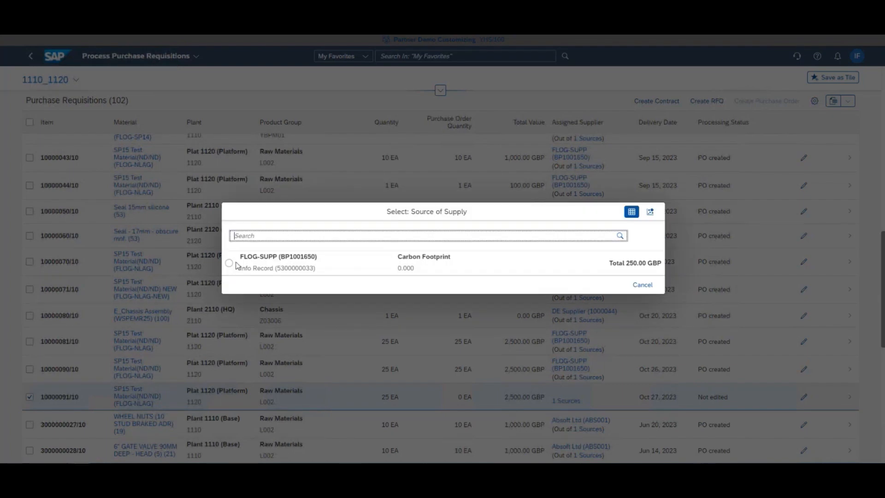
pyautogui.click(642, 285)
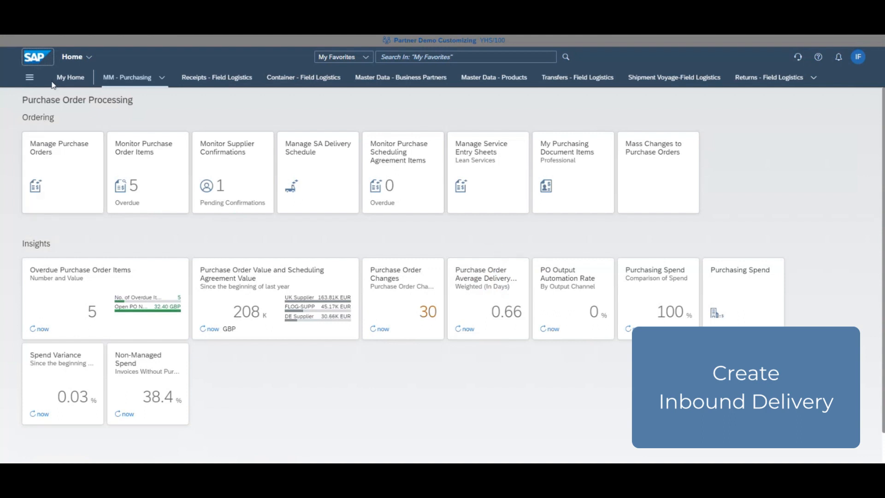
pyautogui.click(70, 78)
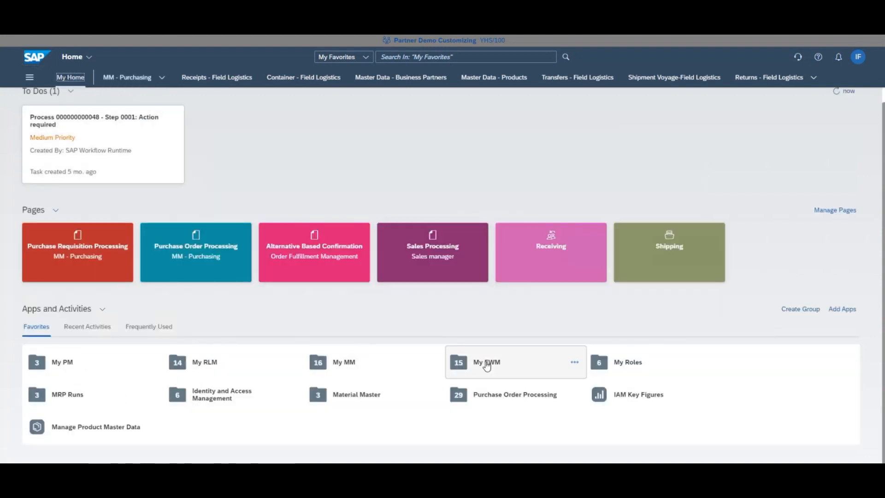
pyautogui.click(487, 362)
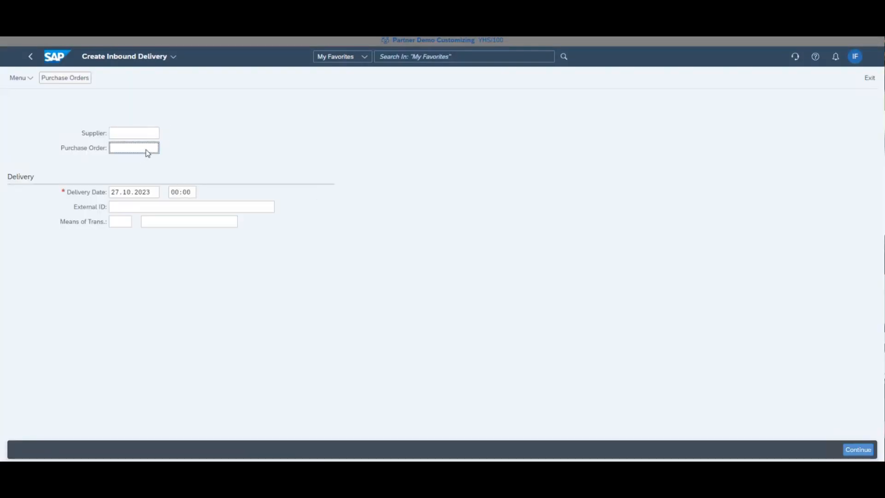
pyautogui.write('4500000094')
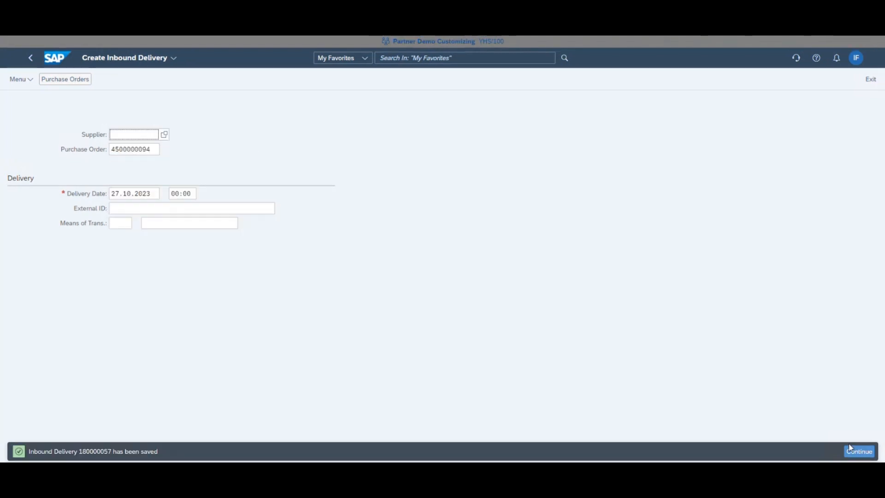
pyautogui.moveTo(205, 147)
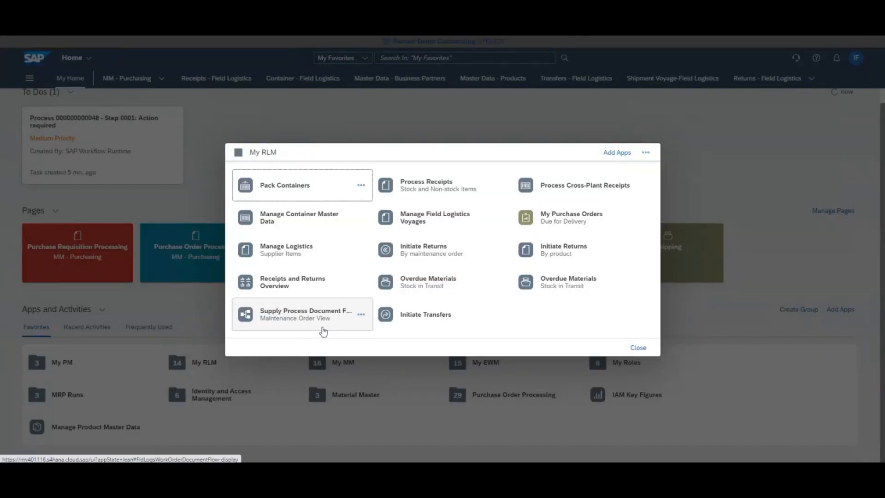
pyautogui.moveTo(429, 217)
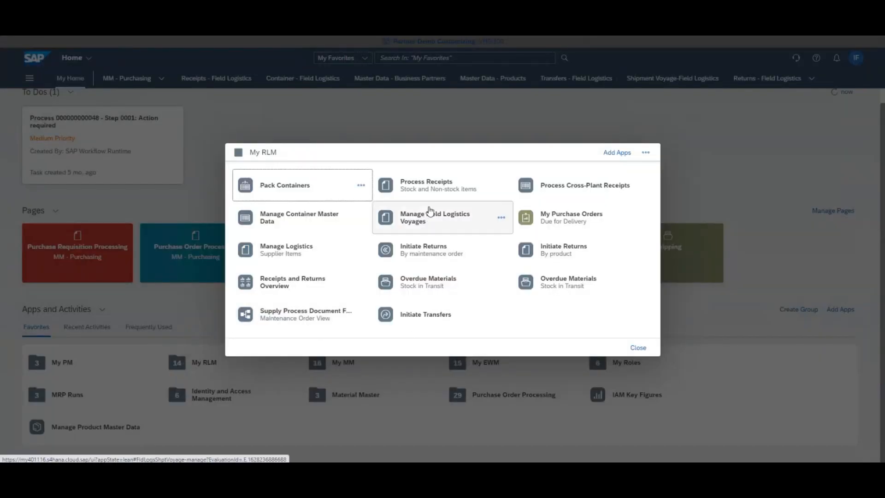
pyautogui.moveTo(437, 195)
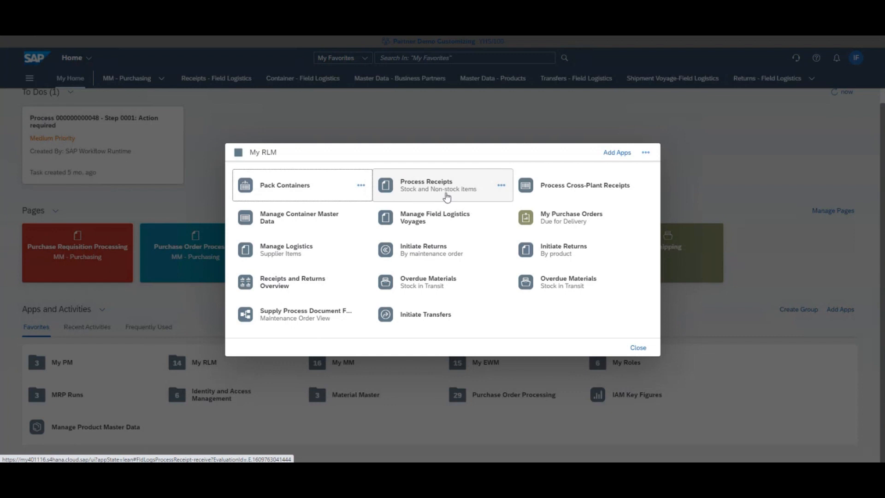
pyautogui.moveTo(601, 200)
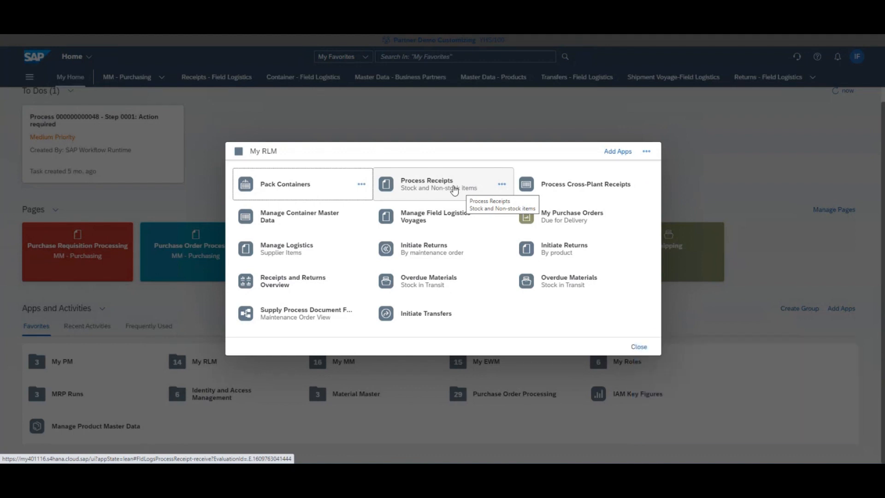
pyautogui.moveTo(562, 189)
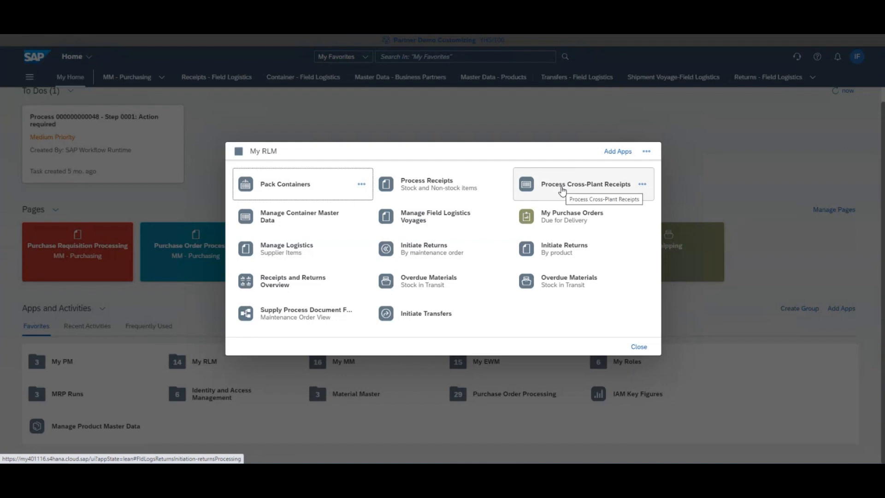
pyautogui.moveTo(441, 184)
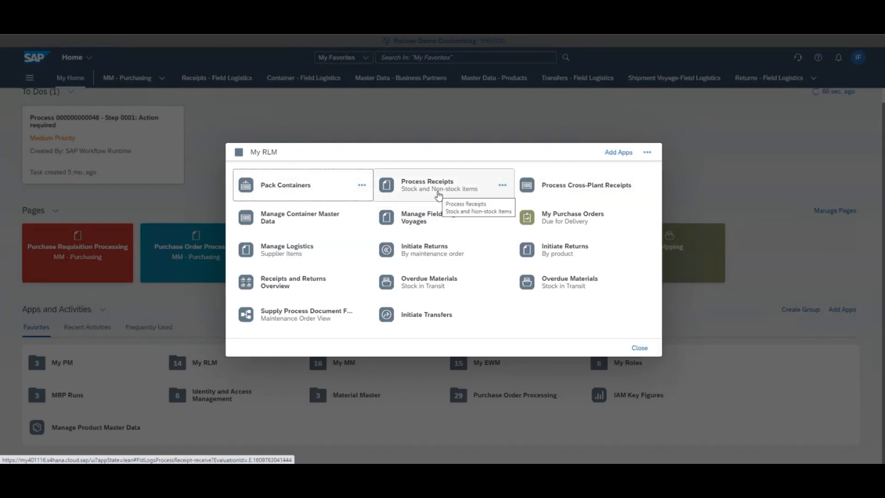
# Open the Process Receipts tile in the My RLM group.
pyautogui.click(427, 185)
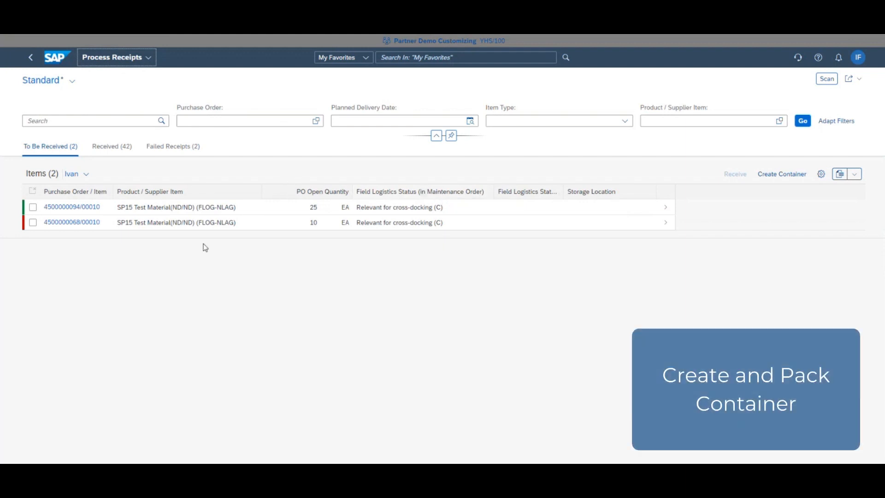
pyautogui.moveTo(547, 221)
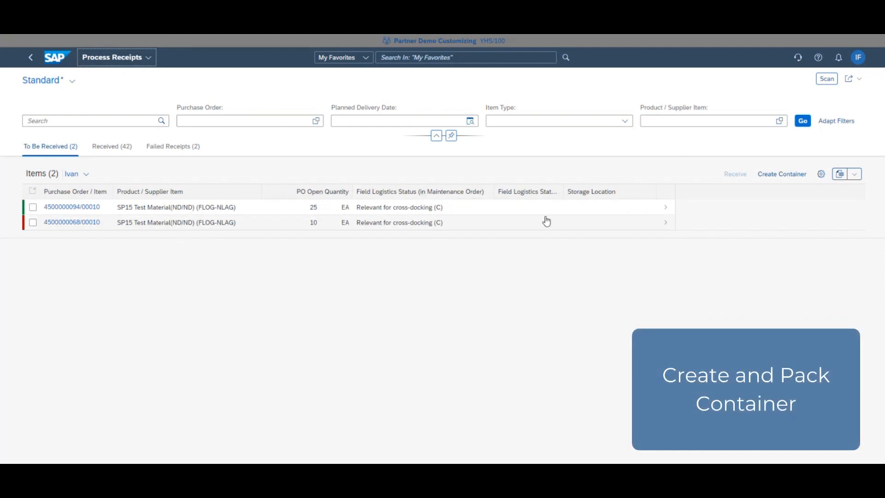
pyautogui.click(399, 207)
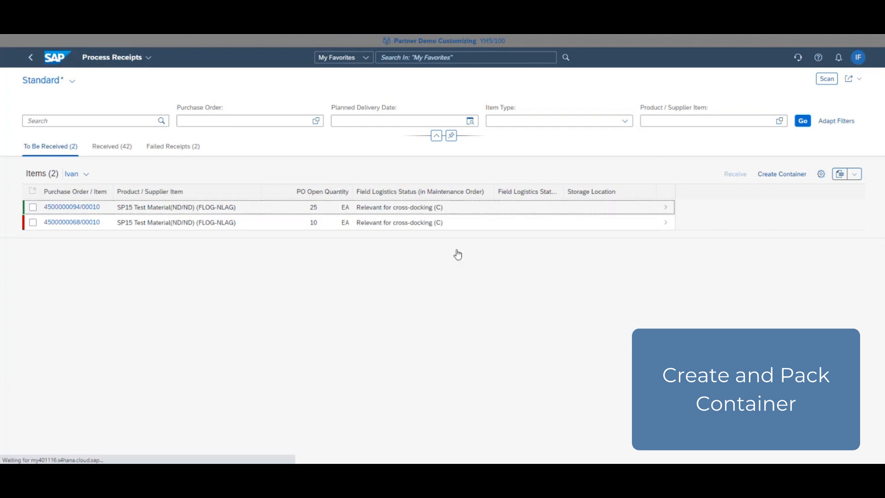
pyautogui.click(72, 206)
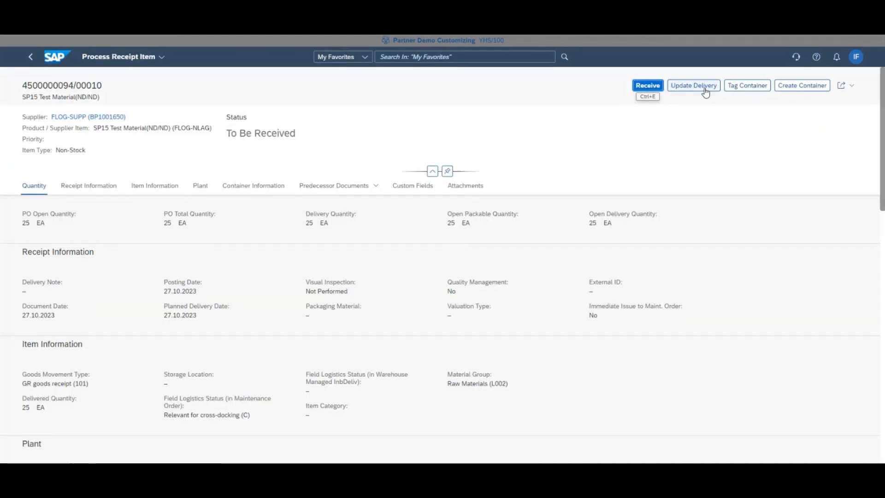
pyautogui.click(694, 86)
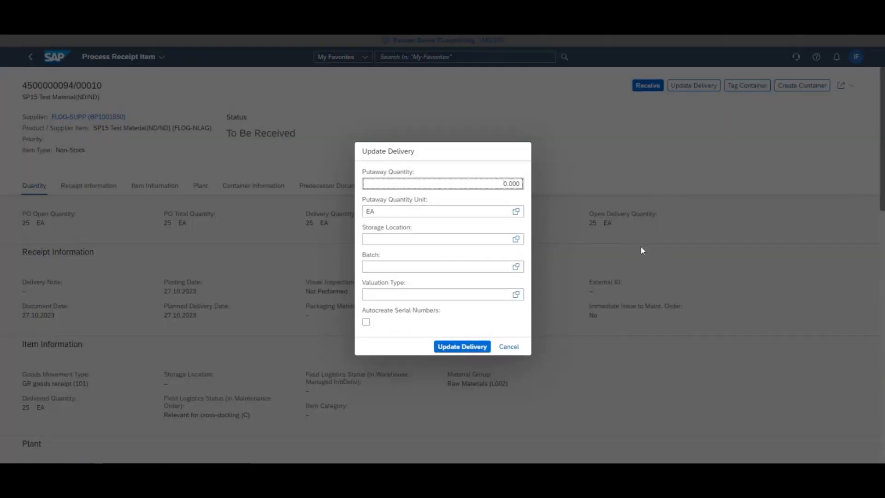
pyautogui.click(442, 183)
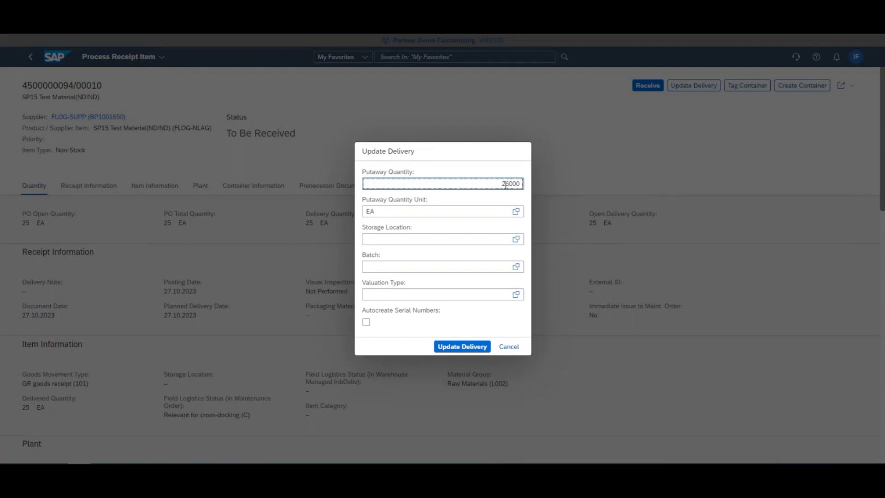
pyautogui.click(461, 347)
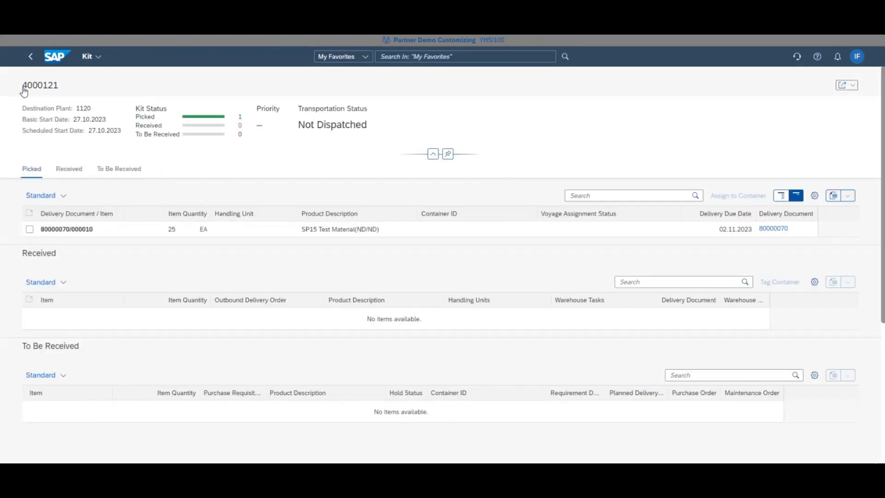
pyautogui.moveTo(57, 95)
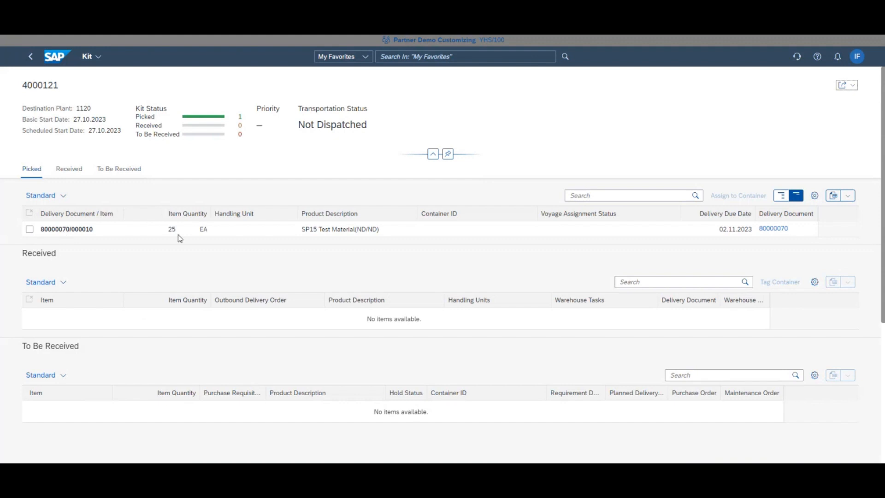
pyautogui.moveTo(788, 236)
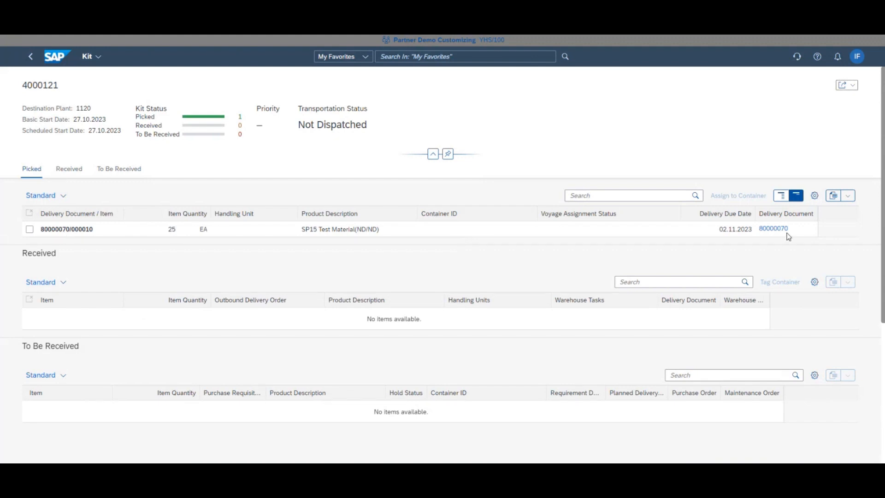
pyautogui.moveTo(30, 56)
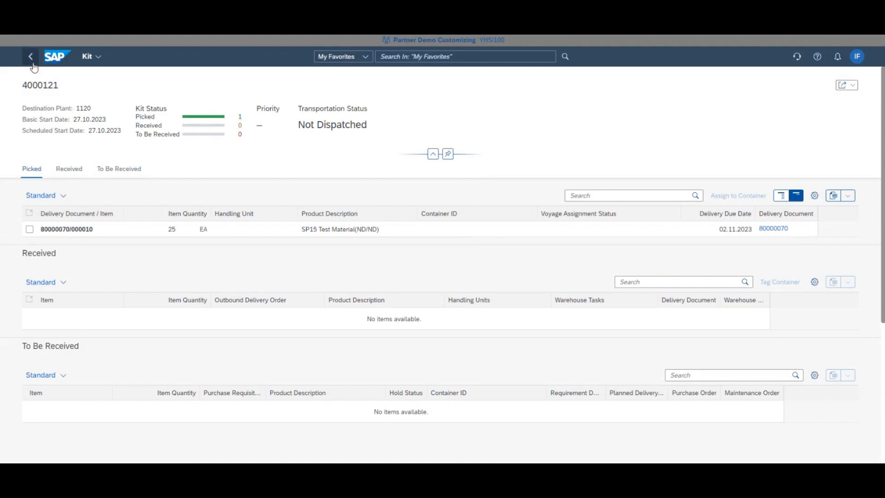
pyautogui.moveTo(30, 56)
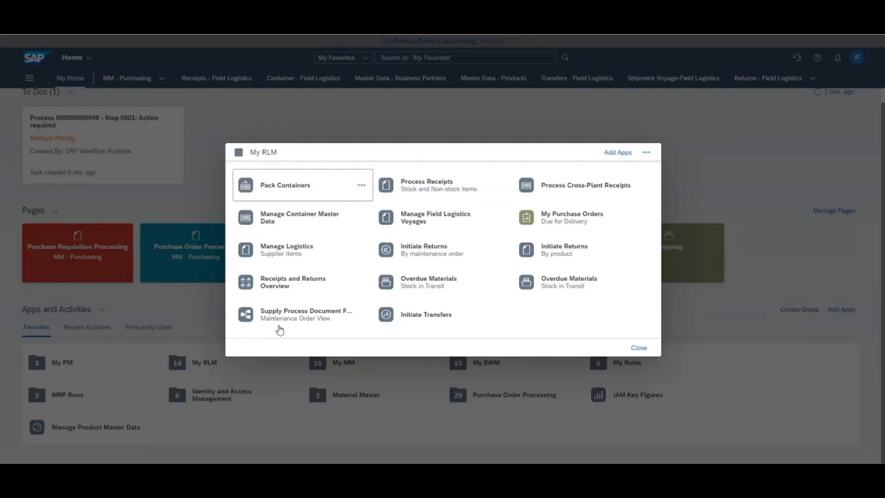
pyautogui.moveTo(443, 249)
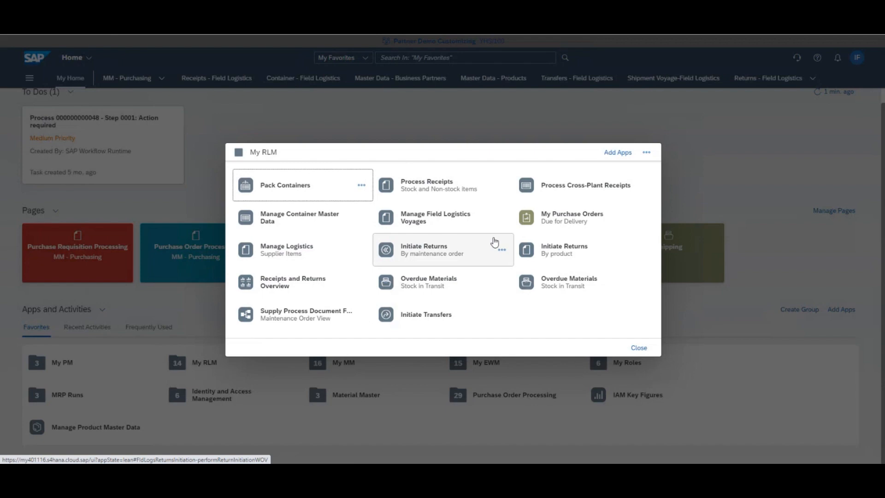
pyautogui.moveTo(302, 222)
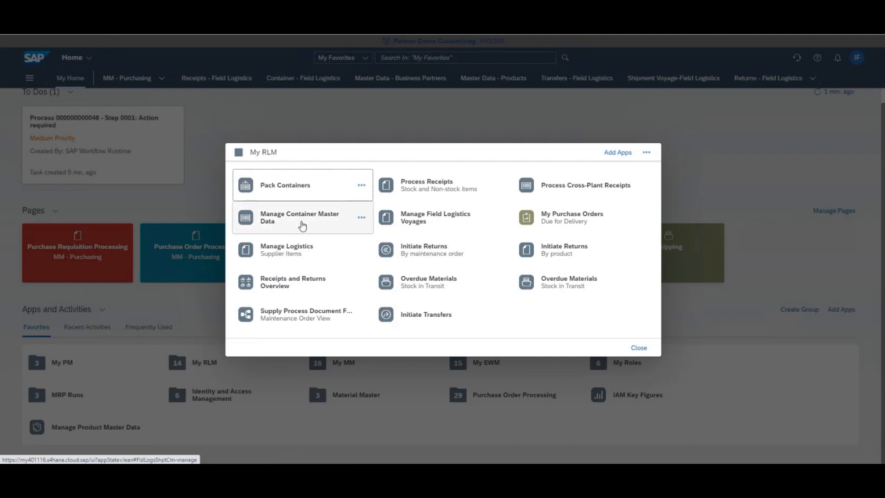
pyautogui.click(300, 217)
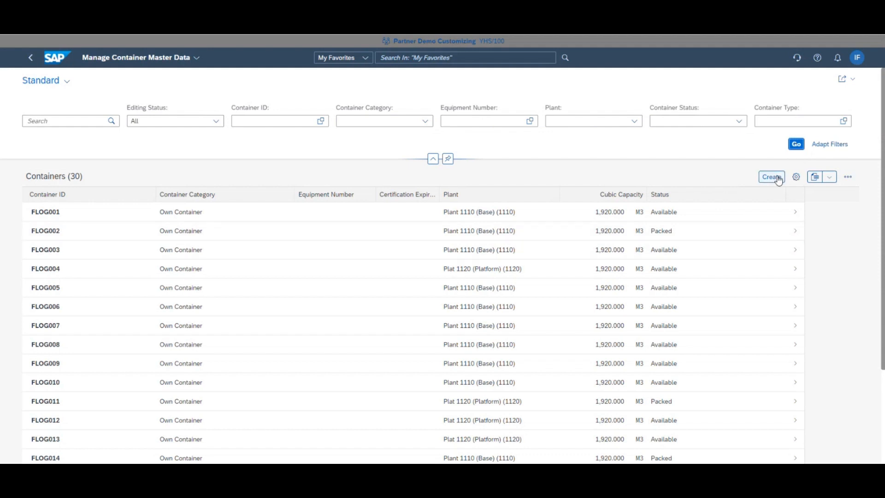
pyautogui.click(771, 177)
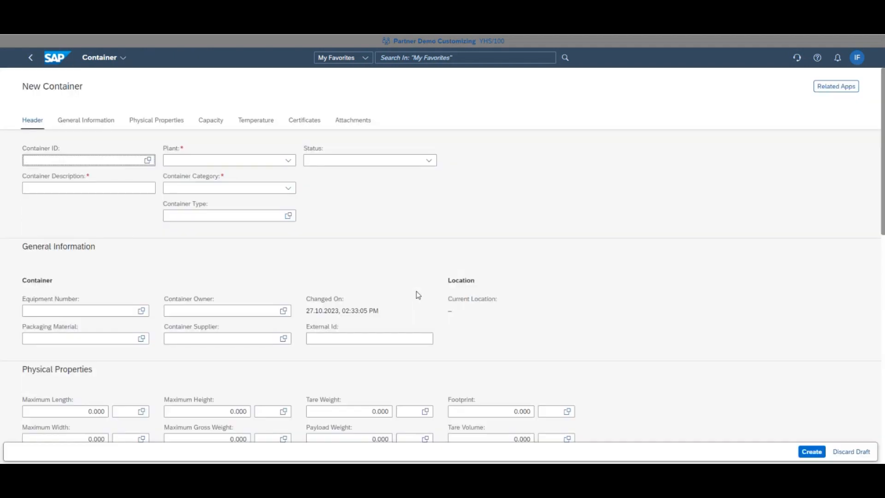
pyautogui.click(812, 451)
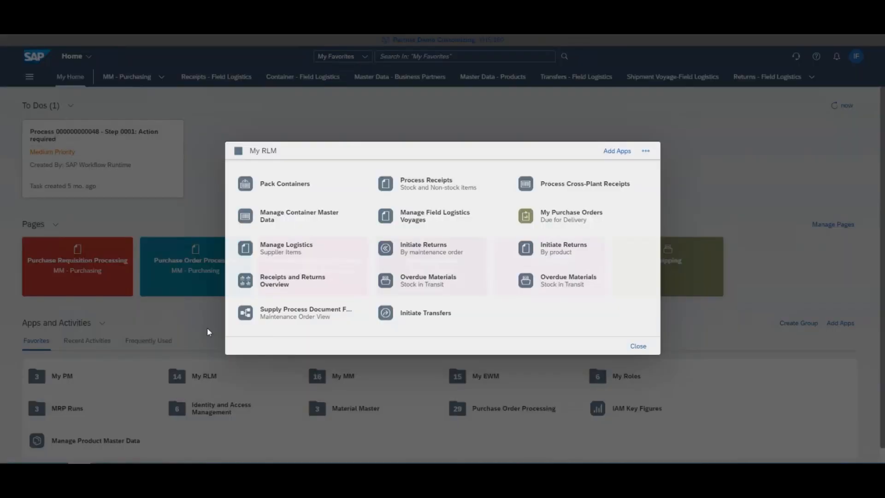
# Assign delivery item 80000070/000010 to container FLOG027 and view that container's details.
pyautogui.click(284, 184)
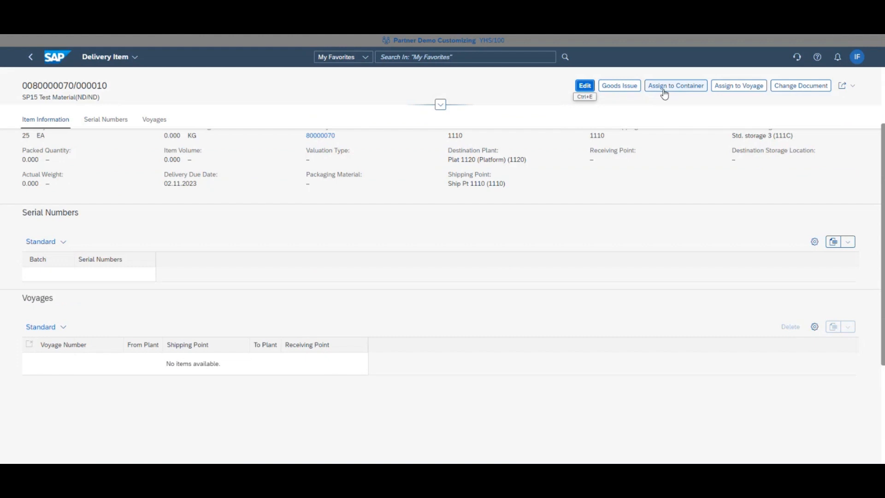
pyautogui.click(675, 86)
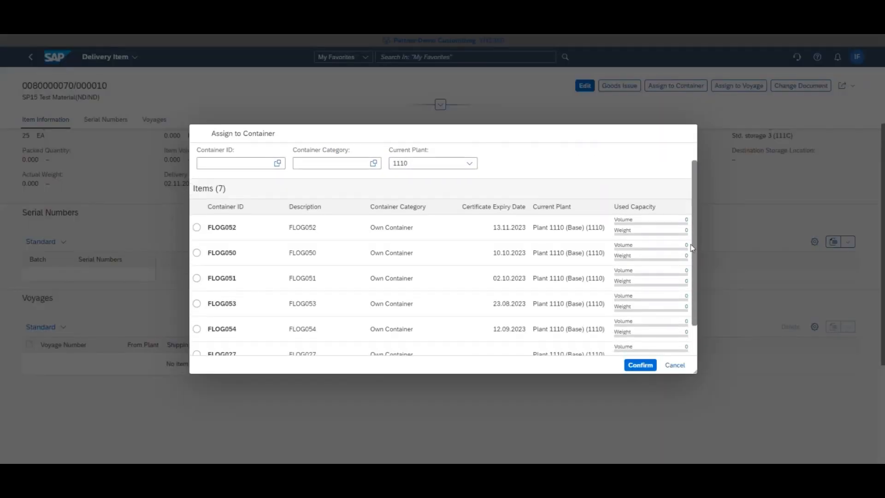
pyautogui.scroll(-3)
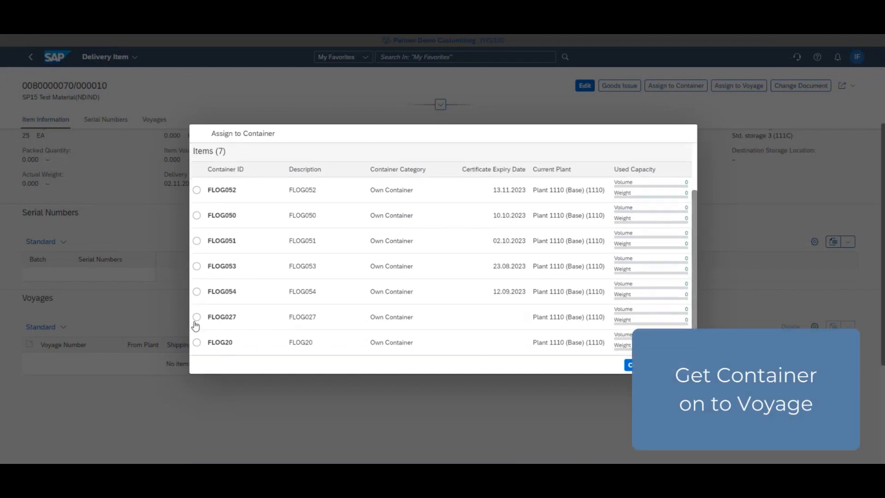
pyautogui.click(197, 316)
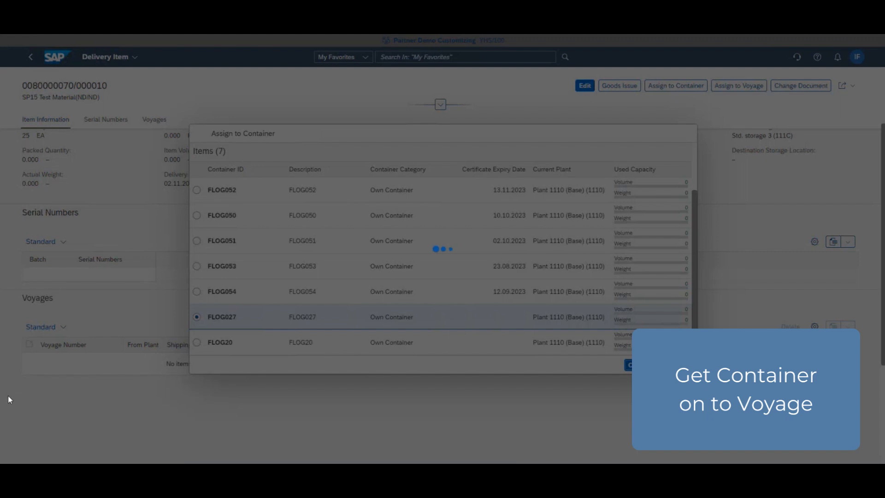
pyautogui.click(633, 365)
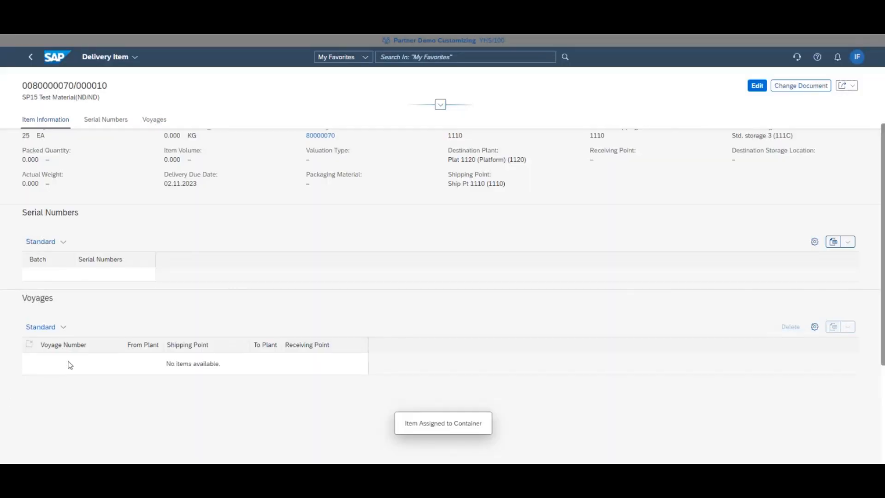
pyautogui.click(440, 104)
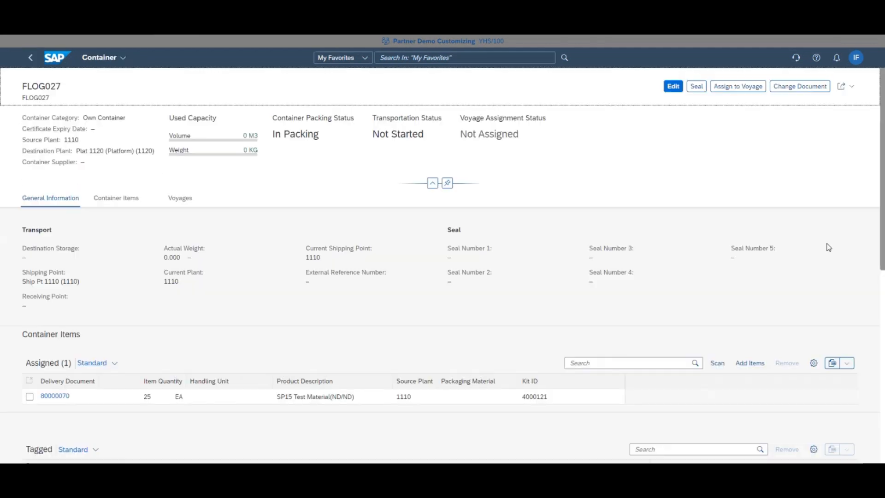
pyautogui.moveTo(673, 86)
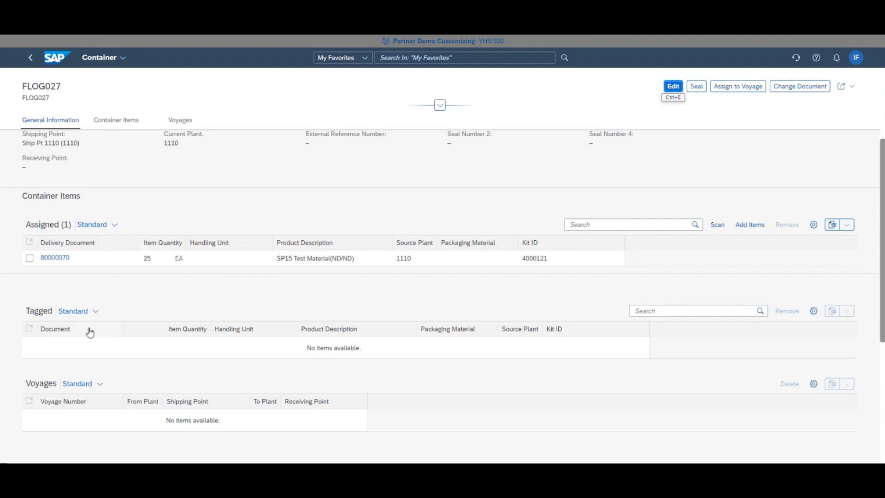
# Leave the FLOG027 container page and return to the launchpad home.
pyautogui.click(30, 58)
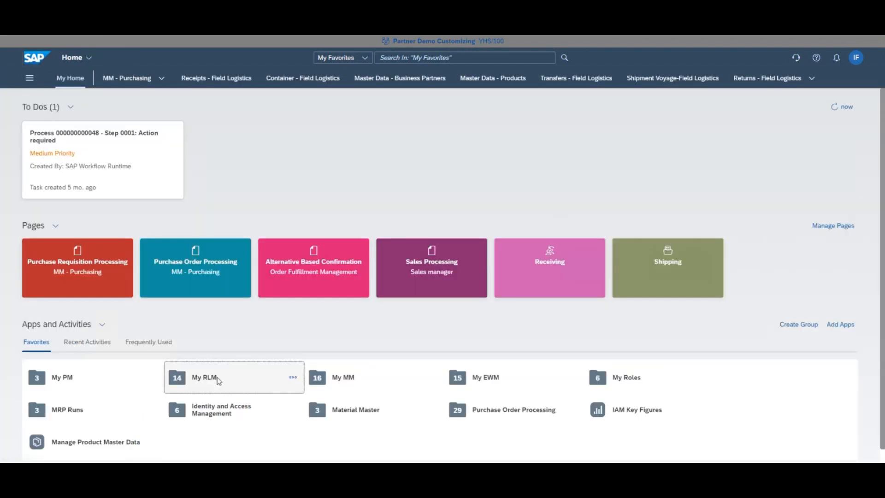
# Assign container FLOG027 to voyage VOYAGE020231027 in Manage Field Logistics Voyages.
pyautogui.click(219, 377)
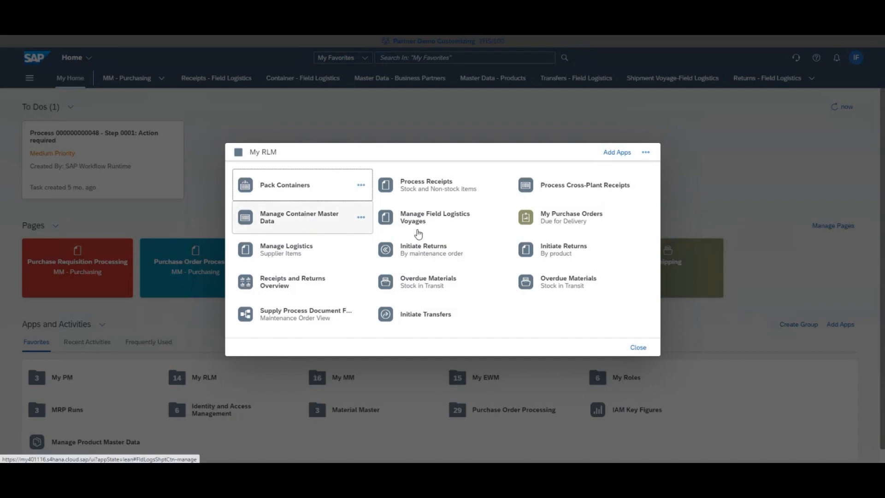
pyautogui.click(435, 217)
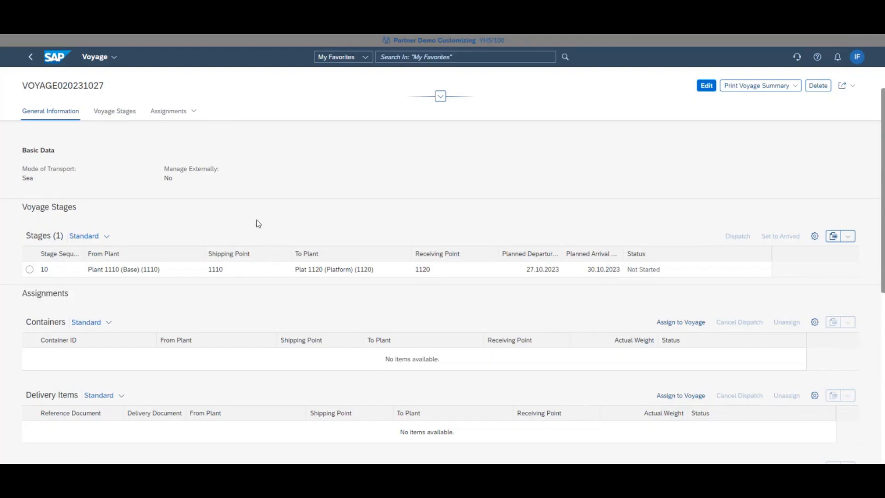
pyautogui.moveTo(213, 218)
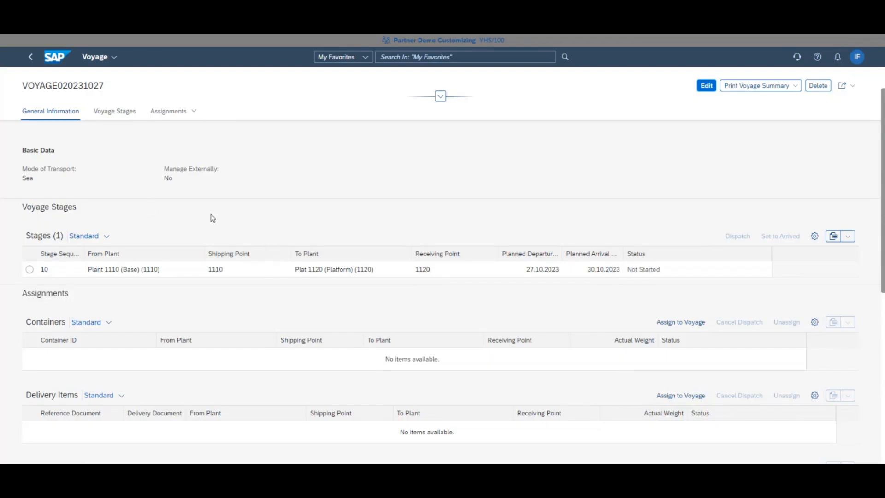
pyautogui.scroll(-3)
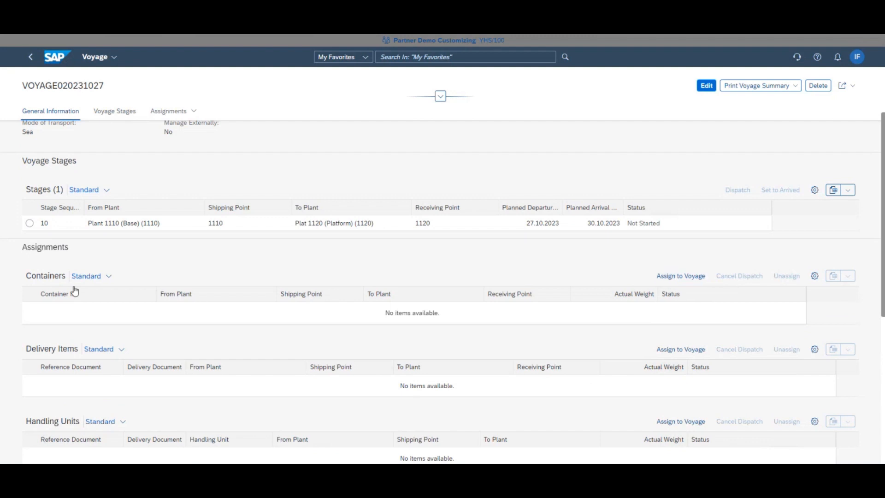
pyautogui.click(681, 276)
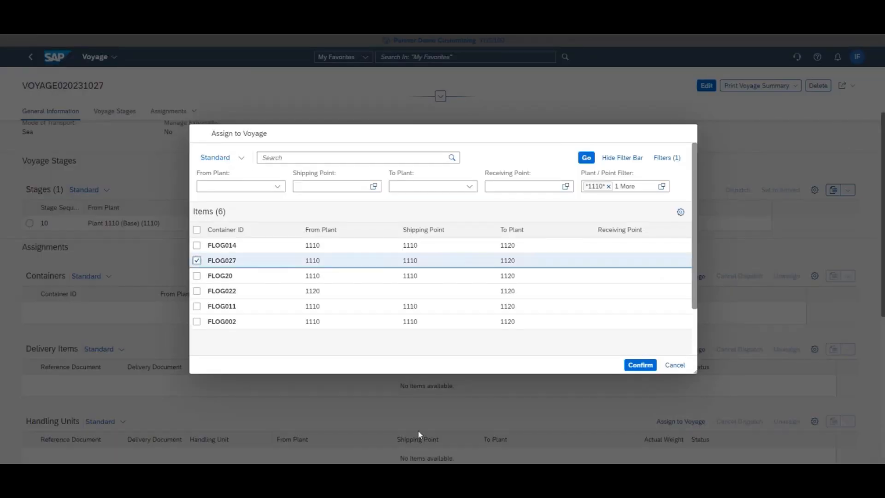
pyautogui.click(640, 365)
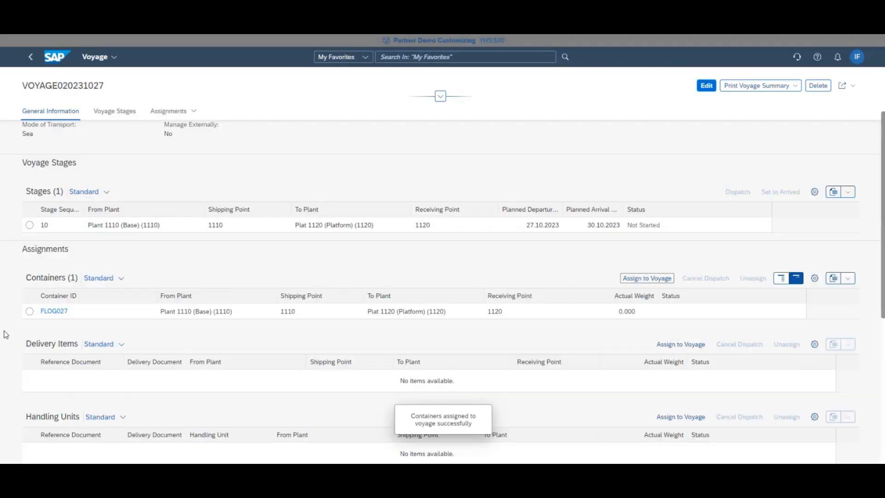
pyautogui.moveTo(103, 287)
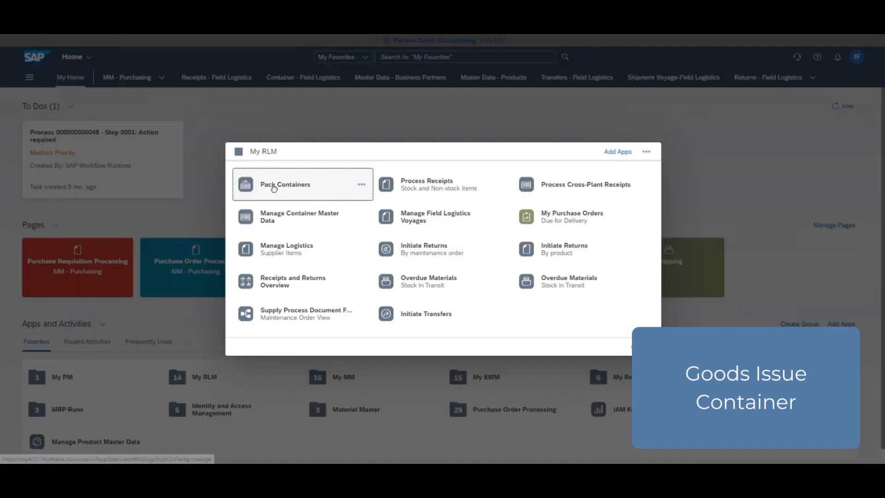
# In Pack Containers, seal FLOG027 with seal number 123, then post its goods issue.
pyautogui.click(284, 185)
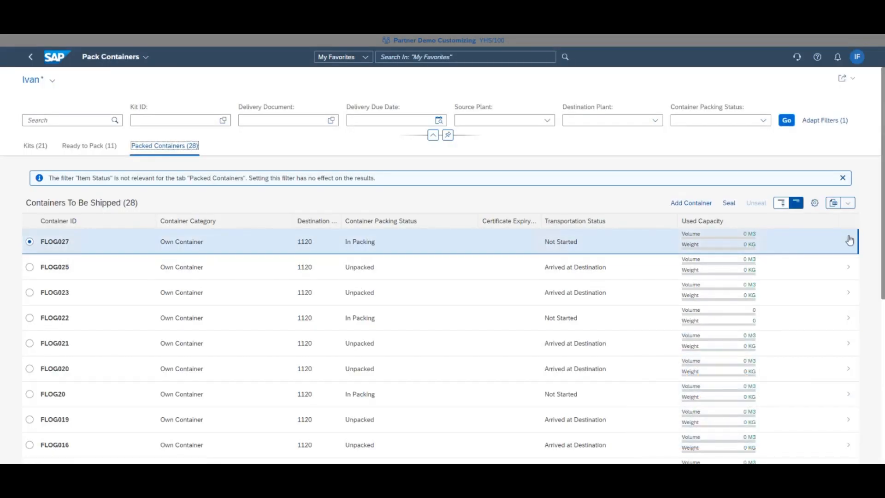
pyautogui.click(55, 242)
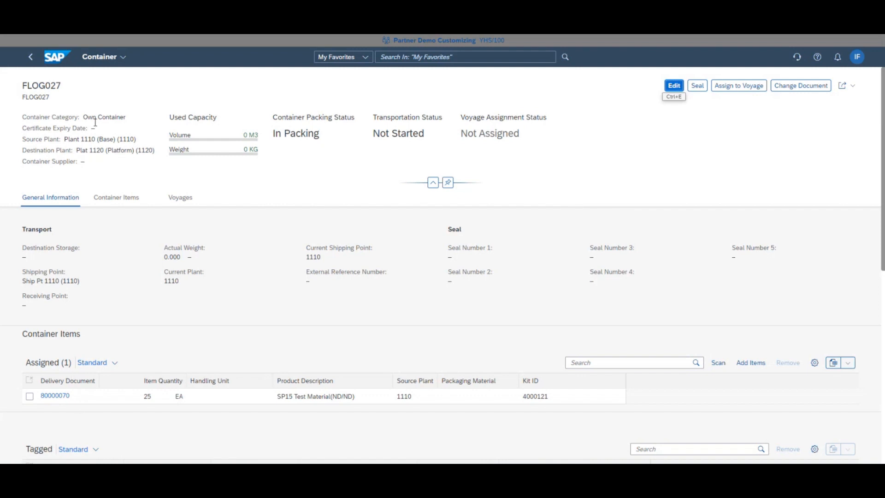
pyautogui.click(696, 85)
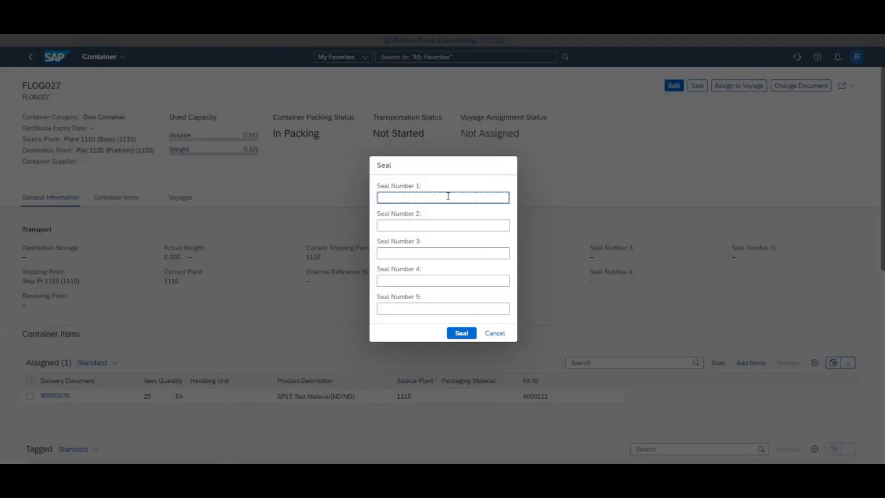
pyautogui.write('123')
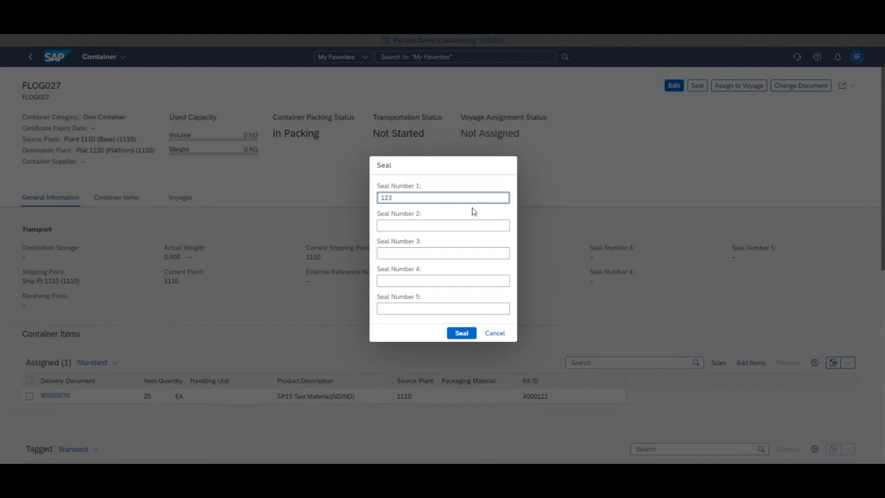
pyautogui.click(461, 333)
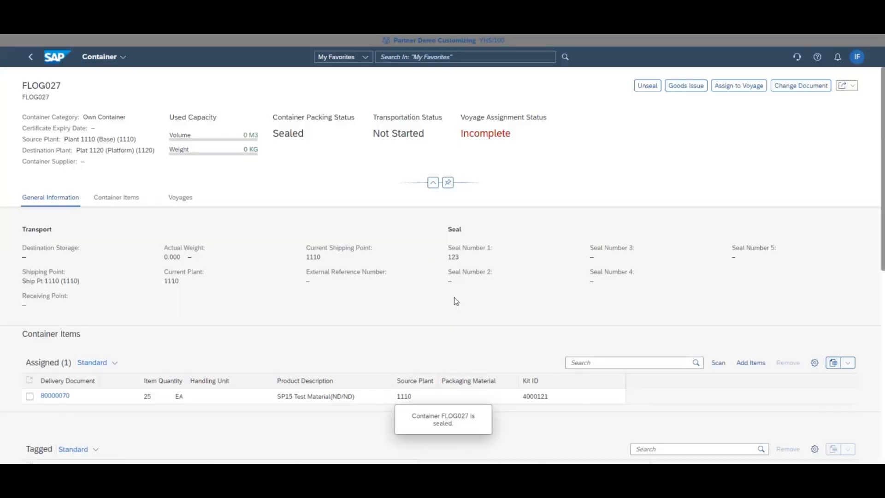
pyautogui.moveTo(686, 85)
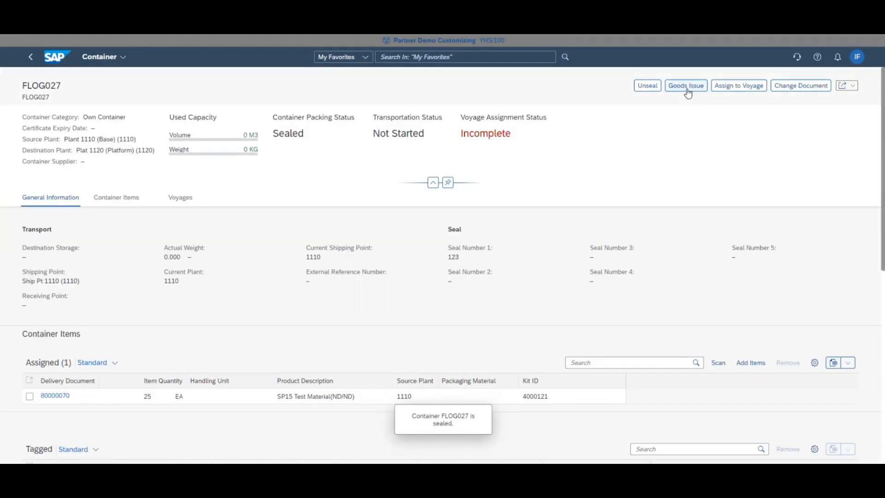
pyautogui.click(684, 85)
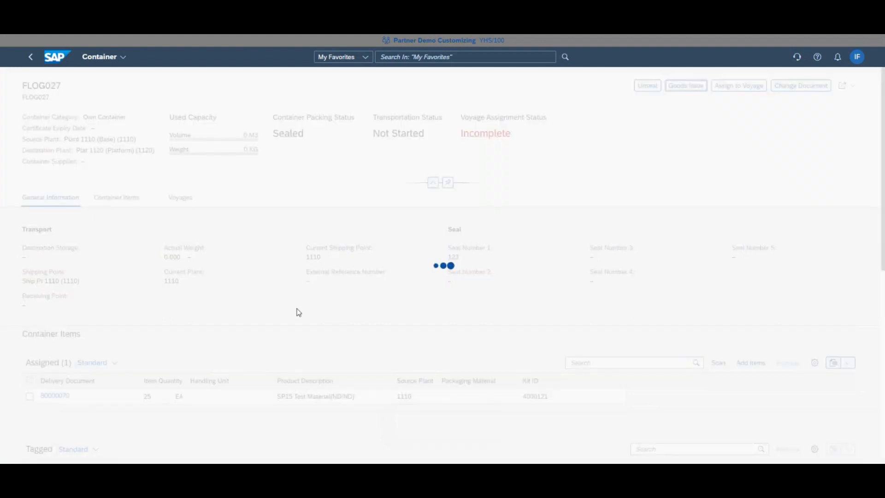
pyautogui.click(685, 85)
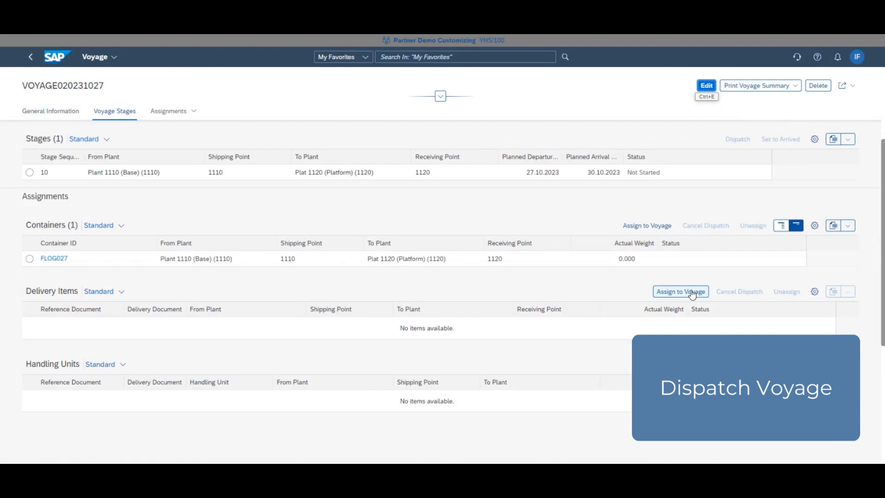
# Dispatch and save stage 10 of VOYAGE020231027, then edit it and set it to arrived.
pyautogui.click(50, 110)
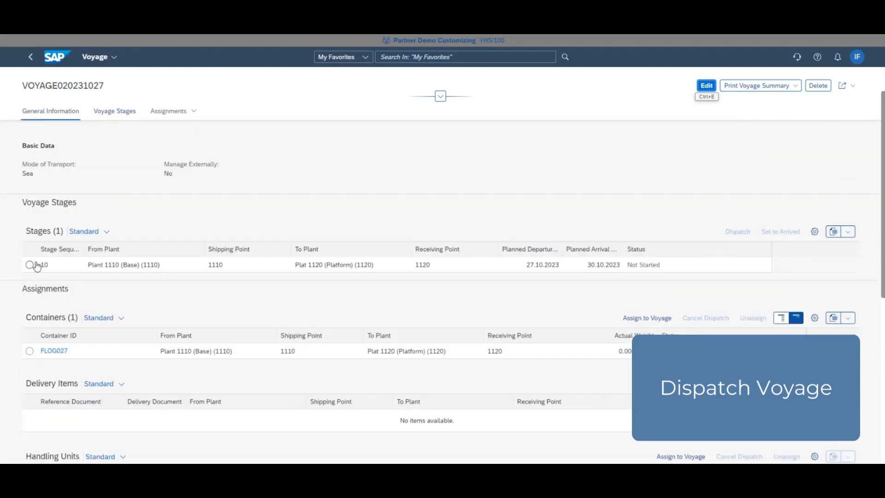
pyautogui.click(737, 232)
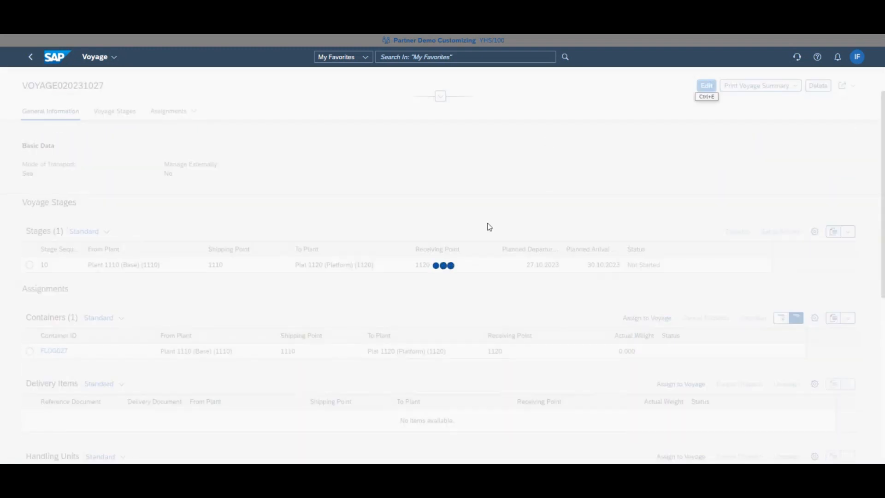
pyautogui.click(706, 85)
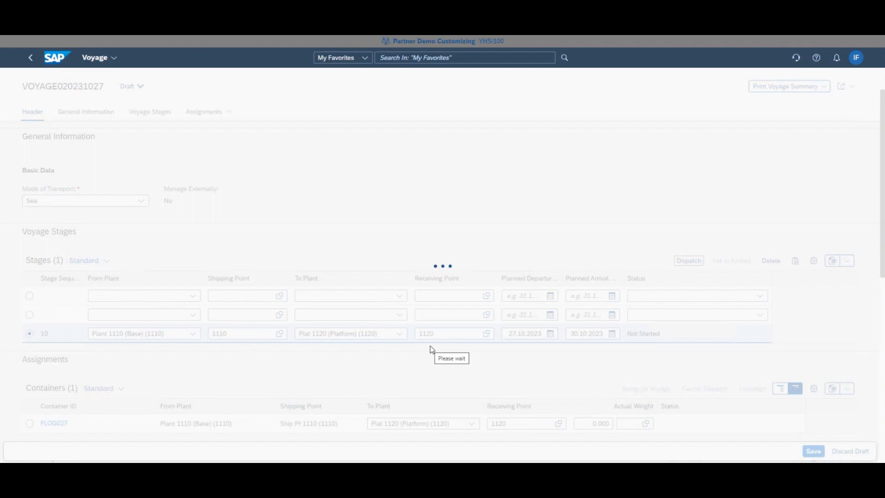
pyautogui.click(689, 260)
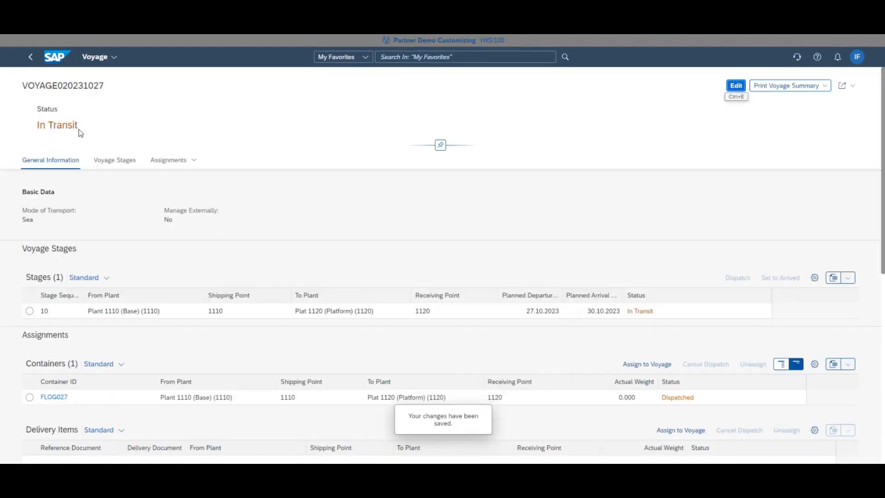
pyautogui.click(736, 85)
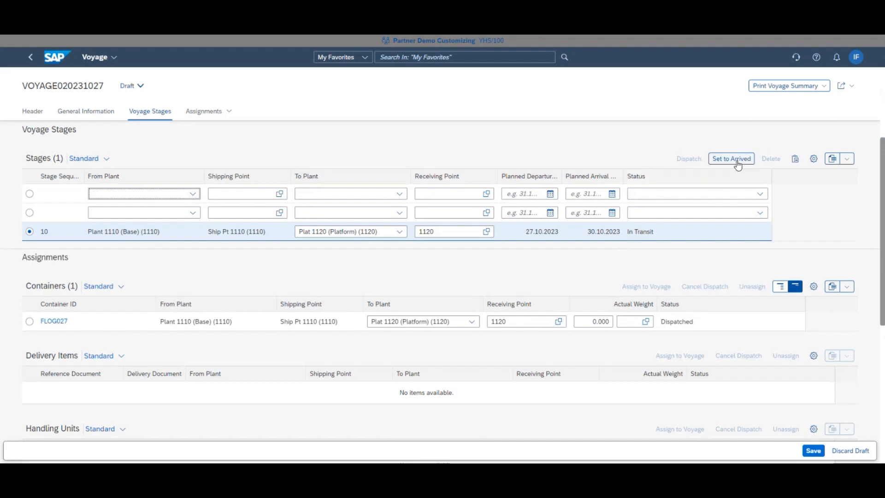
pyautogui.click(31, 56)
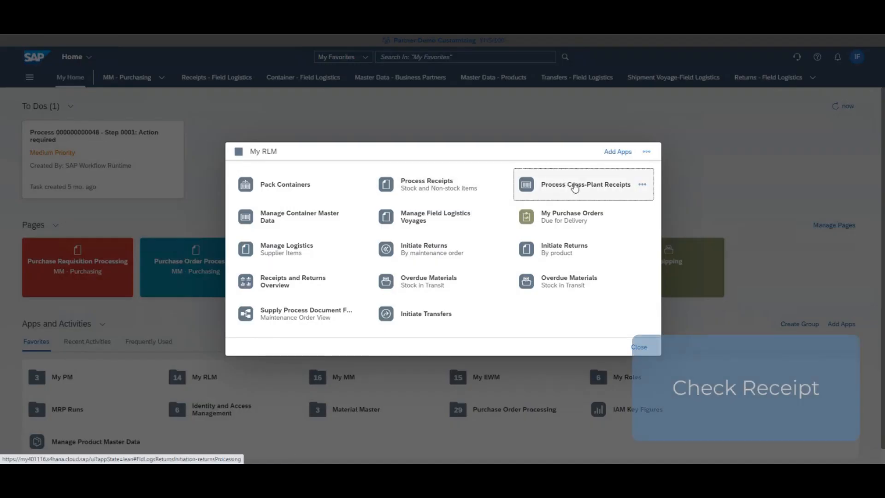
pyautogui.click(584, 184)
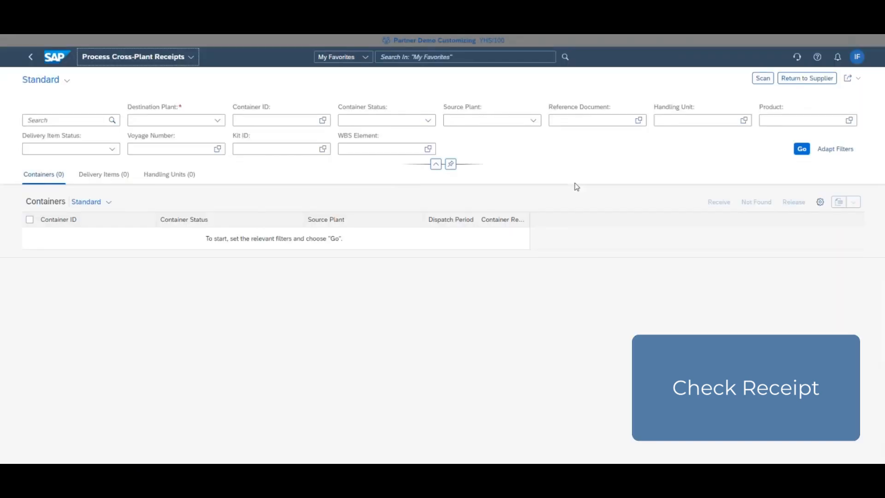
pyautogui.click(30, 56)
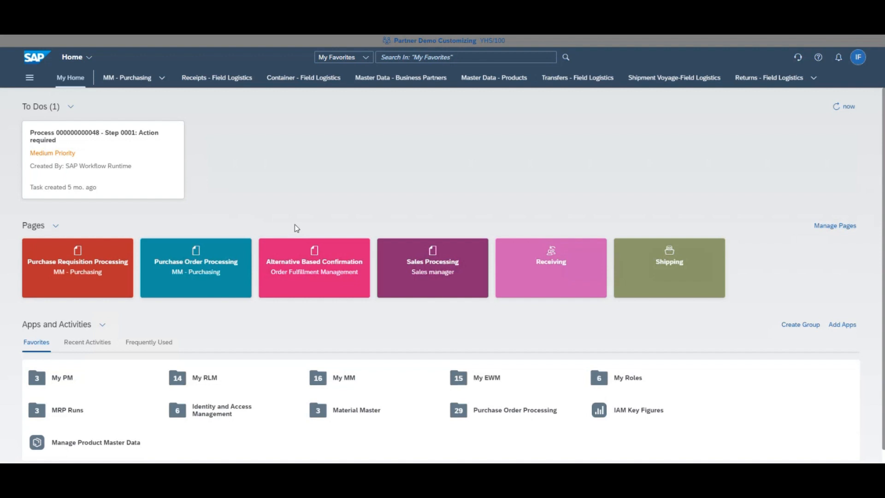
pyautogui.moveTo(294, 230)
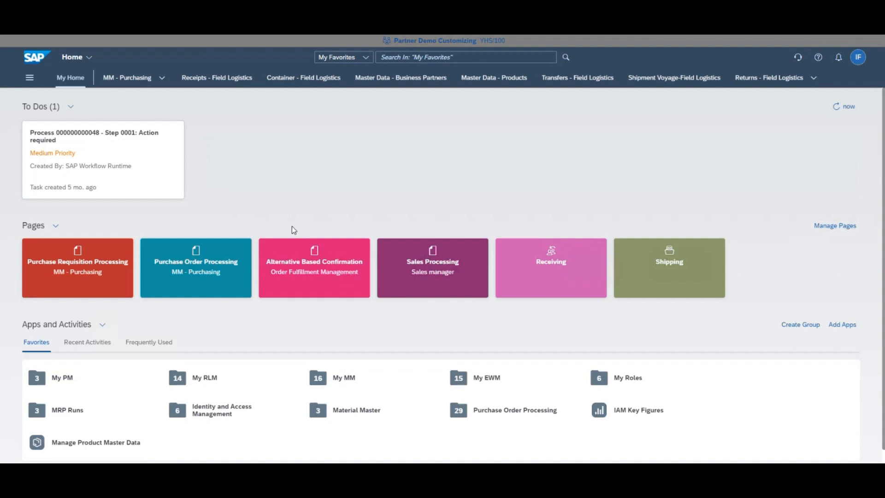